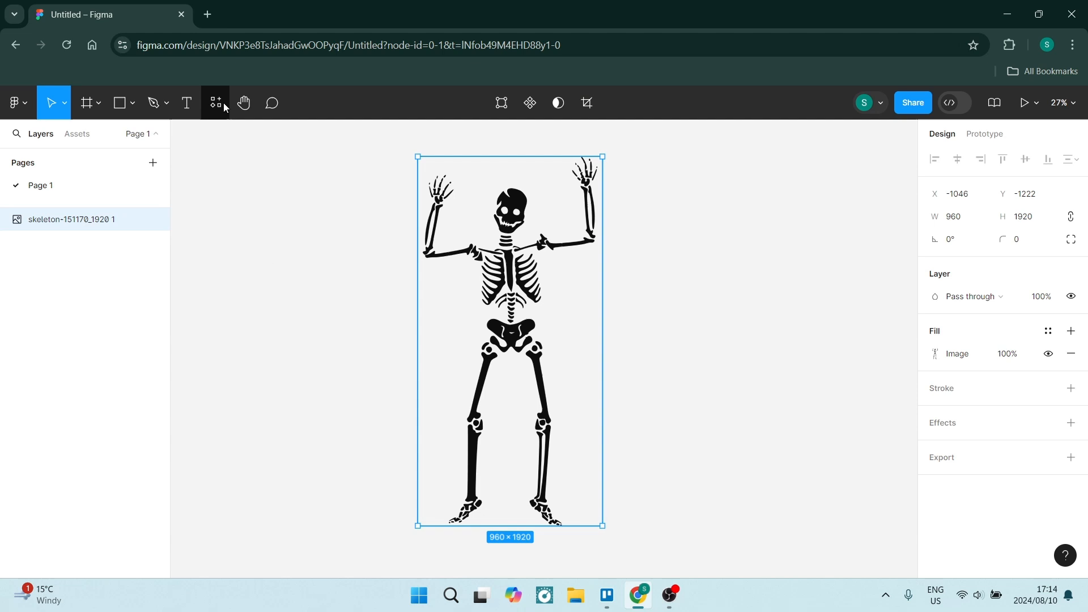
Launch Image Tracer from the Recents list in the Resources plugins panel.
{"action": "left_click", "coordinate": [216, 102]}
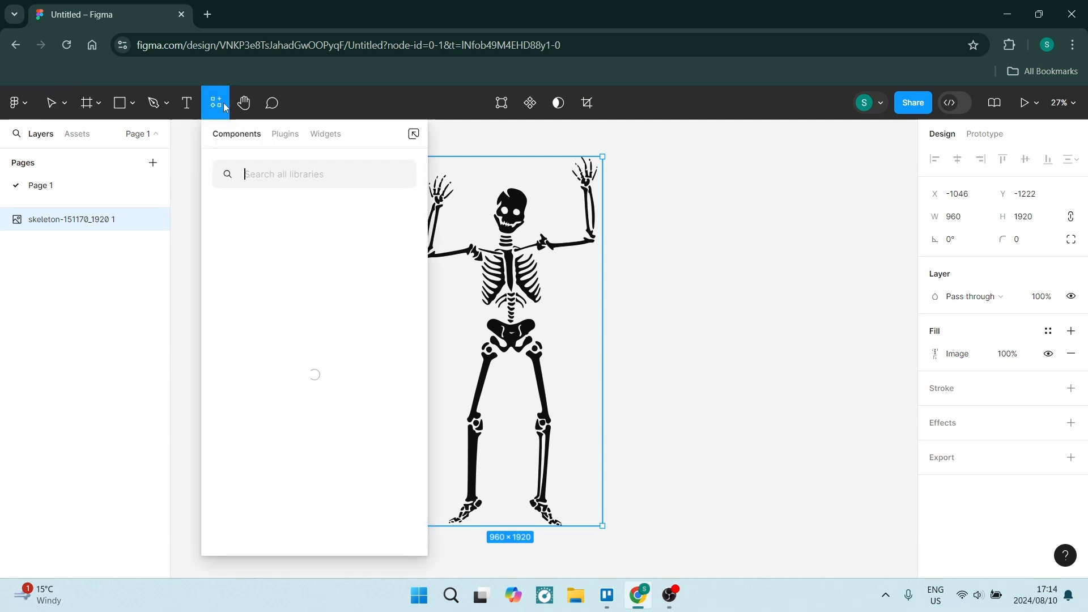
{"action": "left_click", "coordinate": [286, 133]}
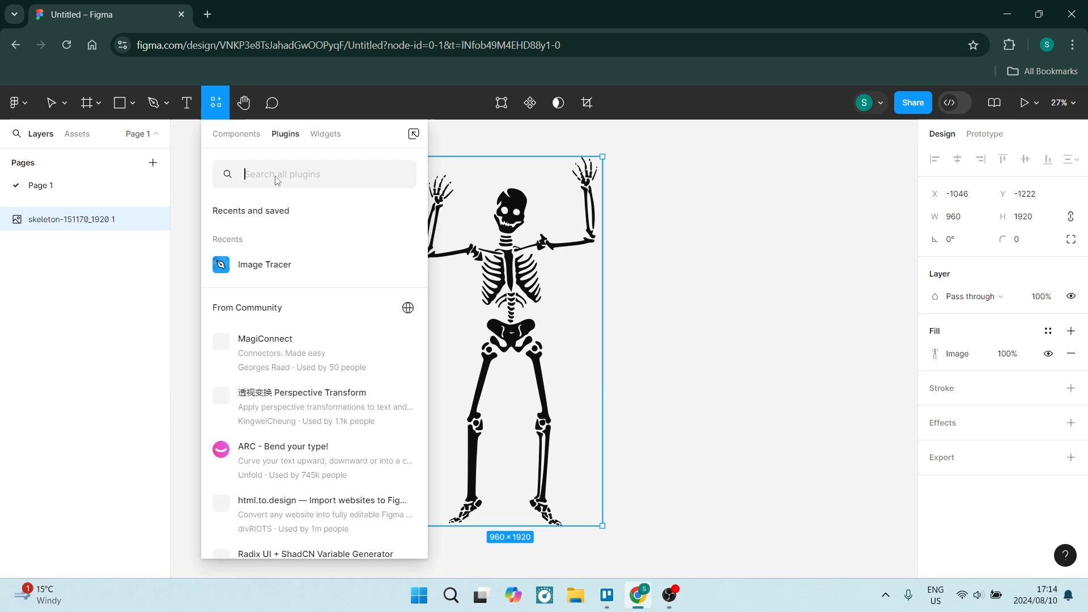
{"action": "mouse_move", "coordinate": [270, 269]}
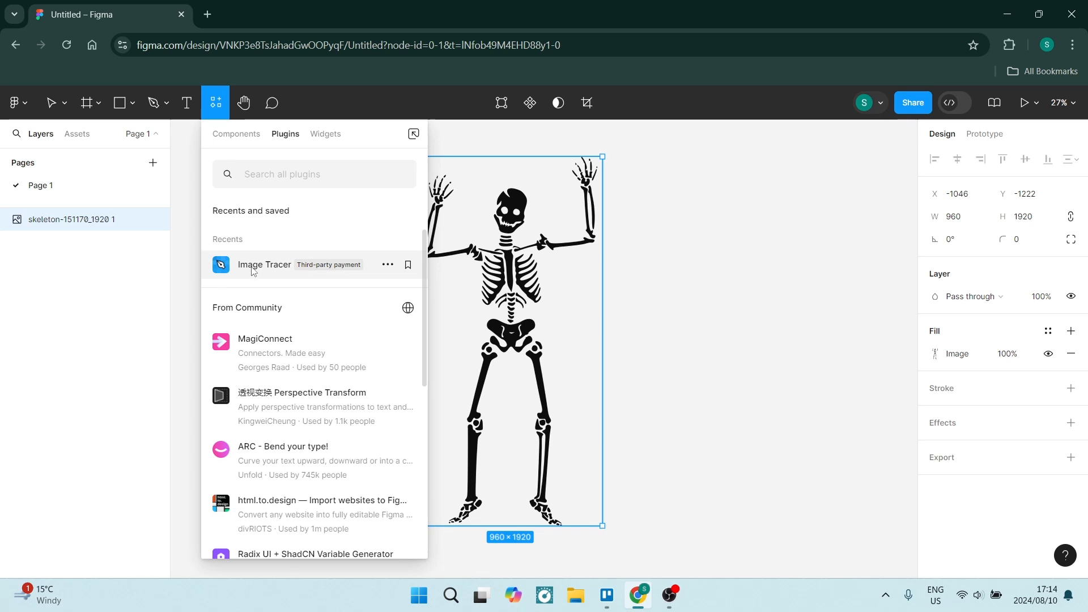
{"action": "left_click", "coordinate": [264, 265]}
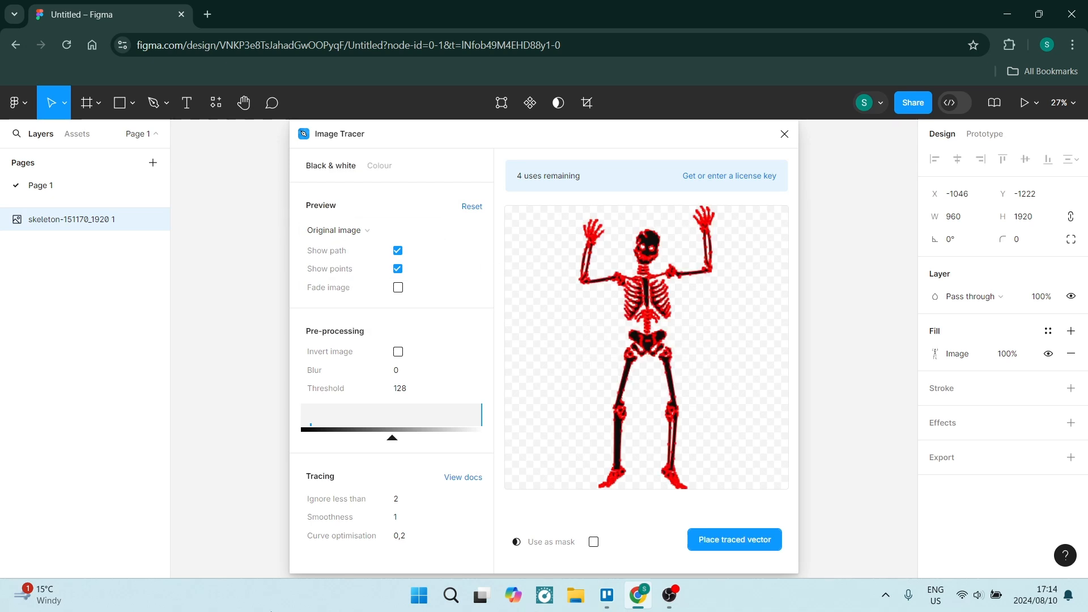
{"action": "mouse_move", "coordinate": [355, 185]}
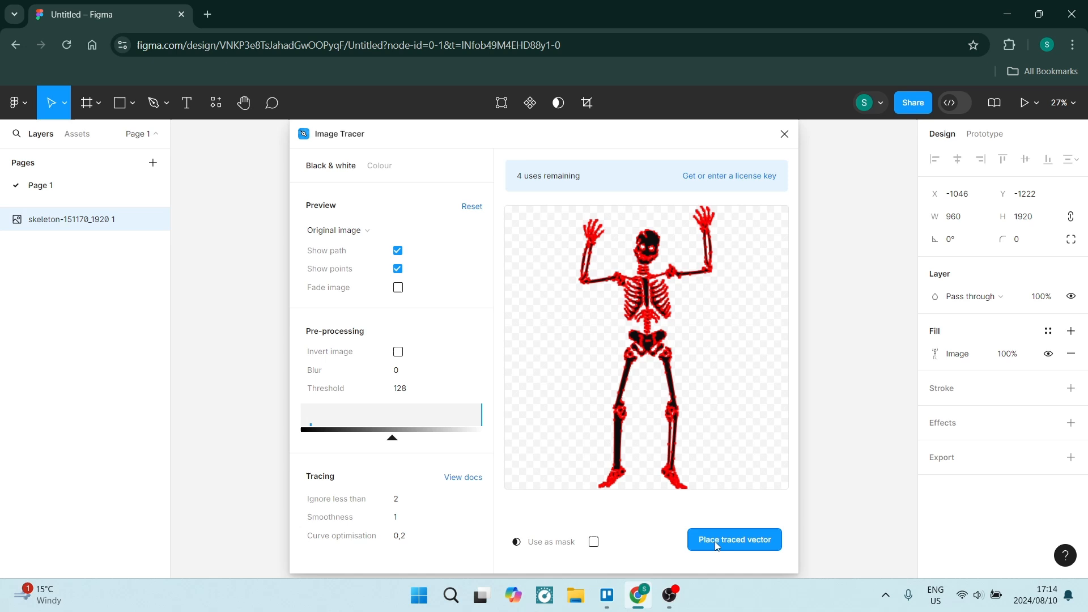
Place the black-and-white traced skeleton vector onto the canvas at the default threshold.
{"action": "left_click", "coordinate": [735, 539]}
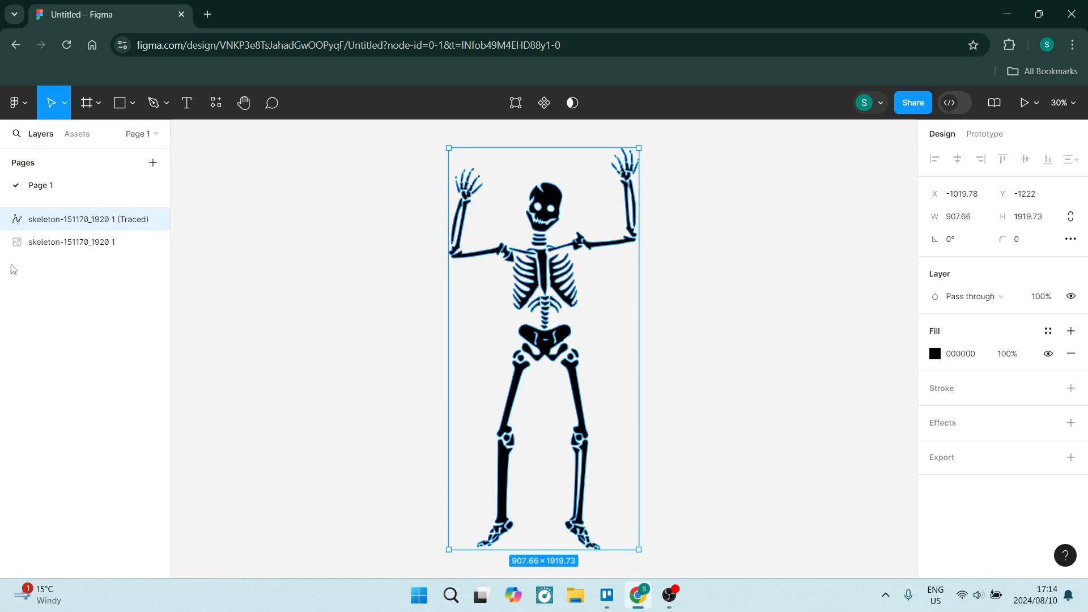
Select the original skeleton image layer so it sits beside the new Traced layer.
{"action": "left_click", "coordinate": [71, 241]}
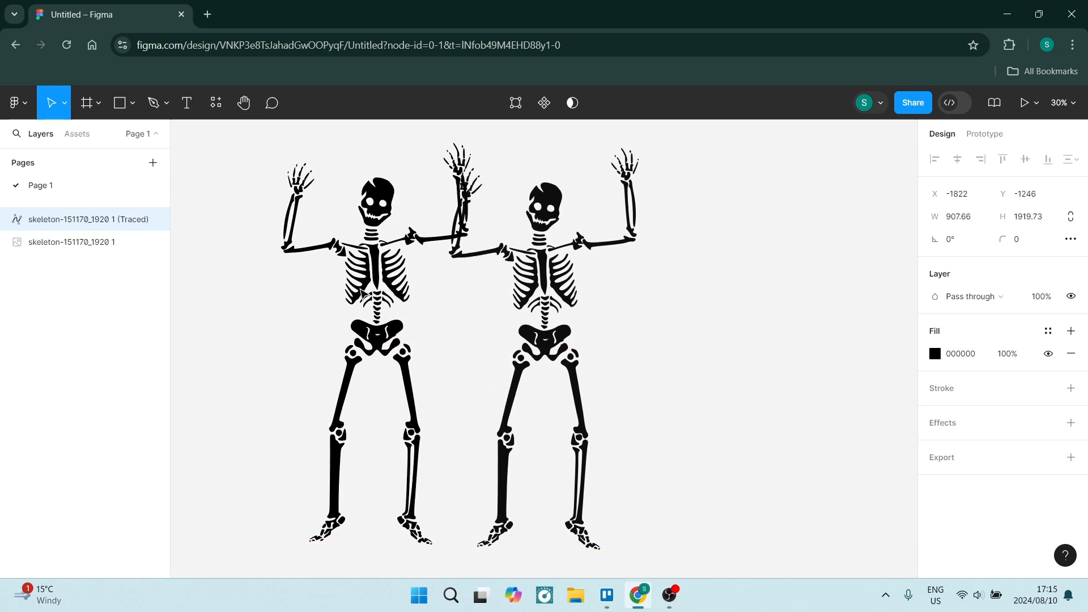
{"action": "left_click", "coordinate": [73, 241]}
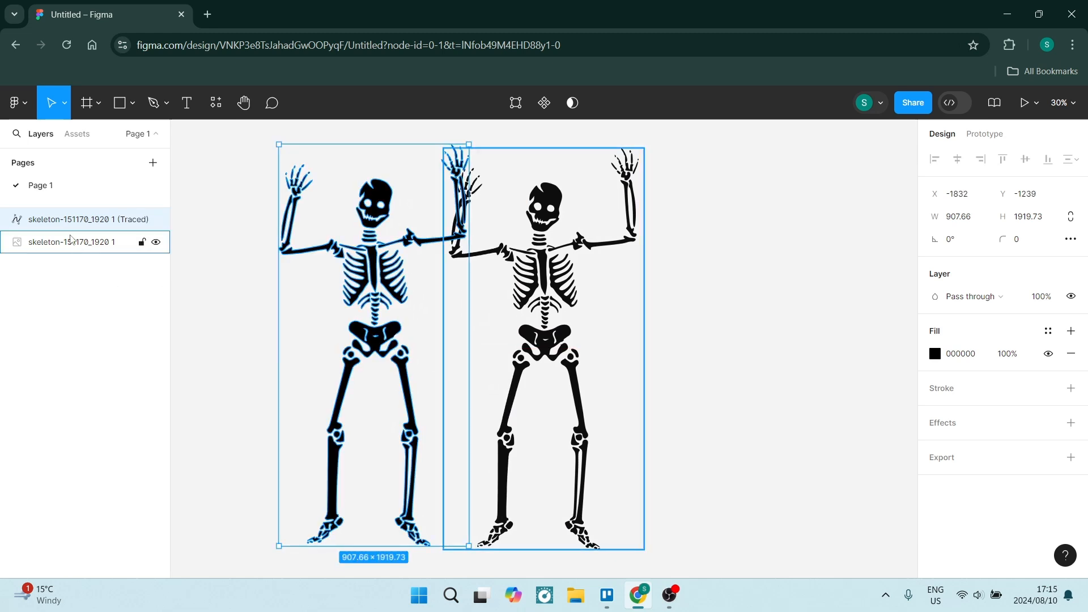